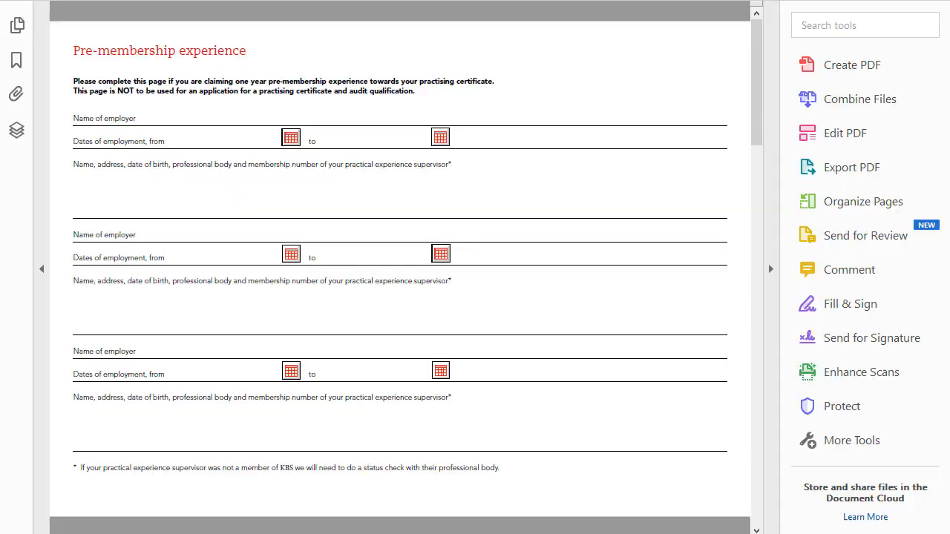
mouse_move(393, 91)
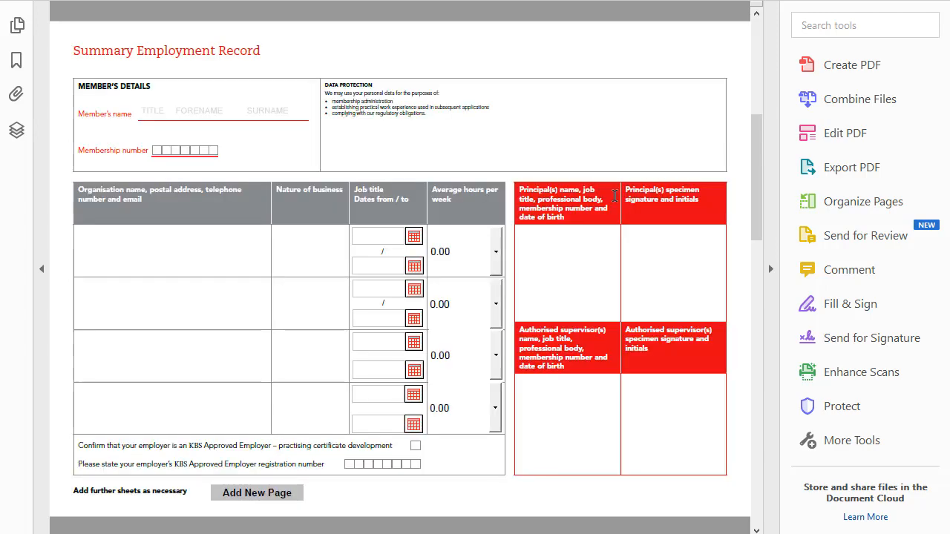
Step: Add a new Summary Employment Record page and open a To-date field's calendar
click(256, 492)
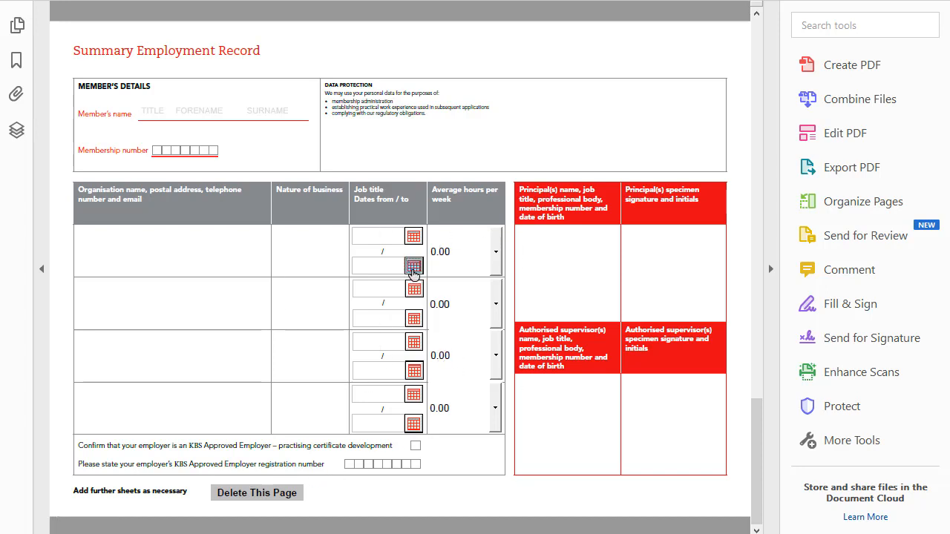
click(411, 267)
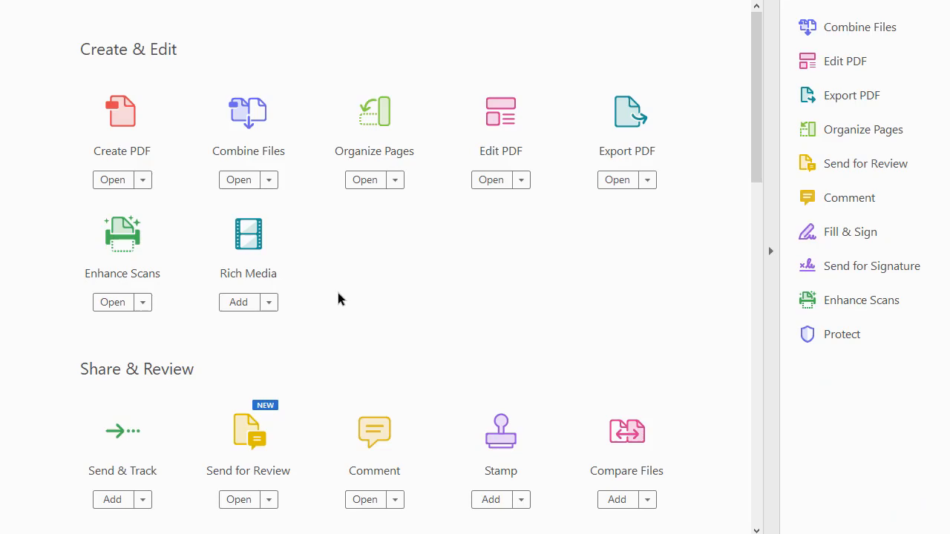
Step: Scroll down the form to bring its fields into view
scroll(down, 3)
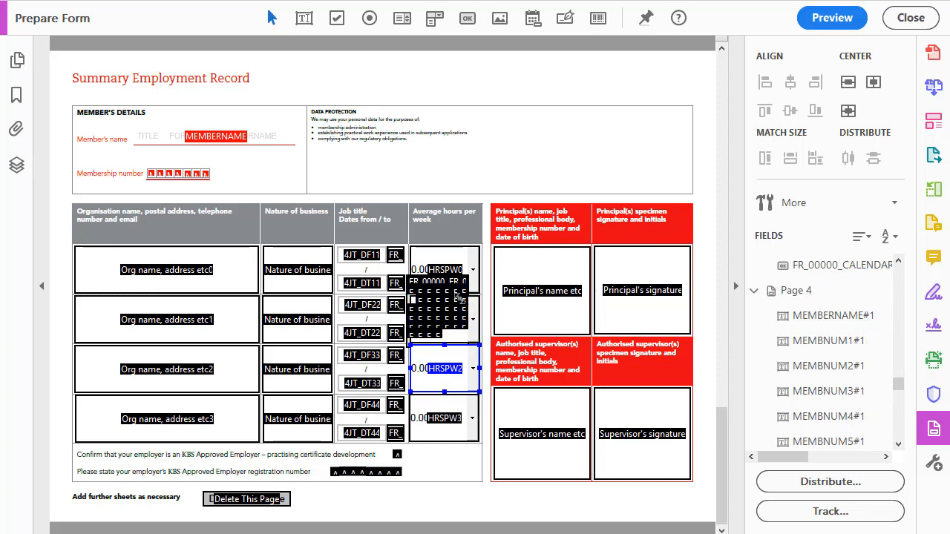
click(642, 290)
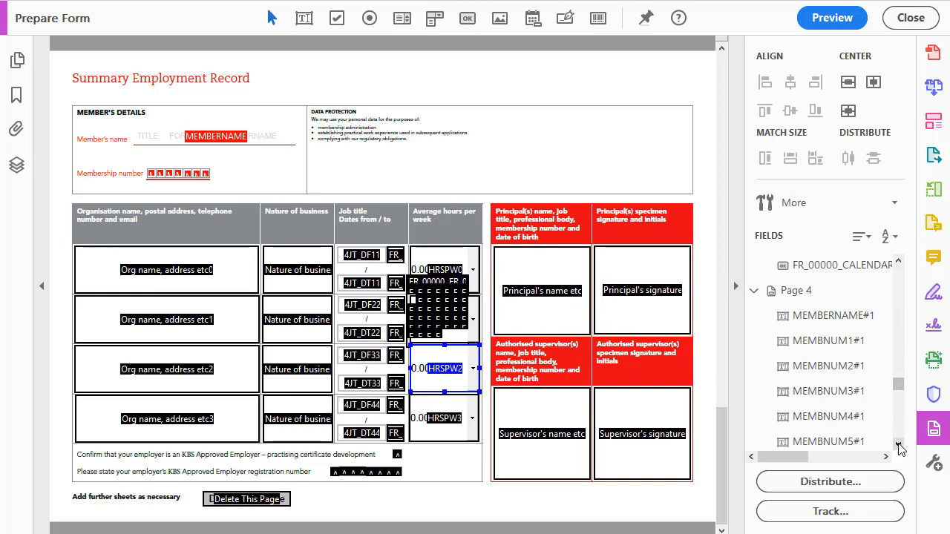
scroll(down, 3)
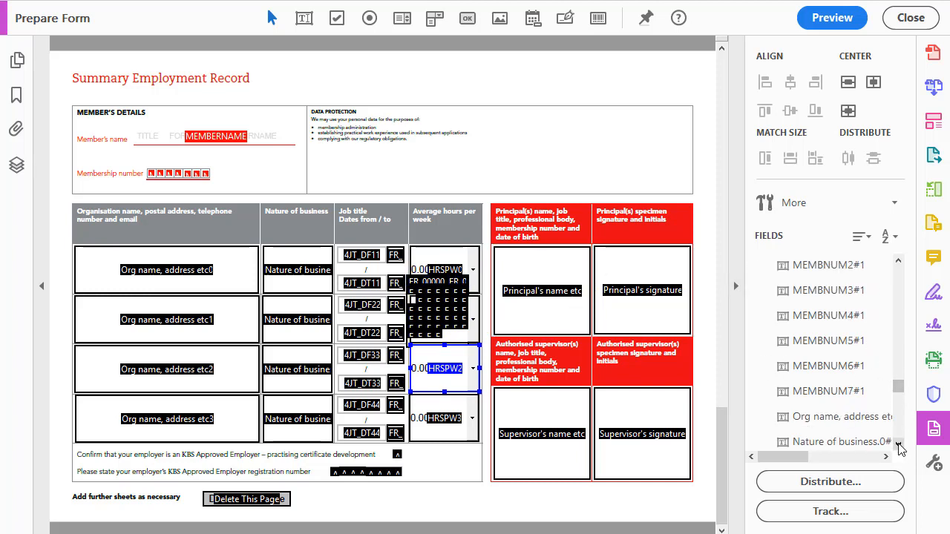
scroll(down, 3)
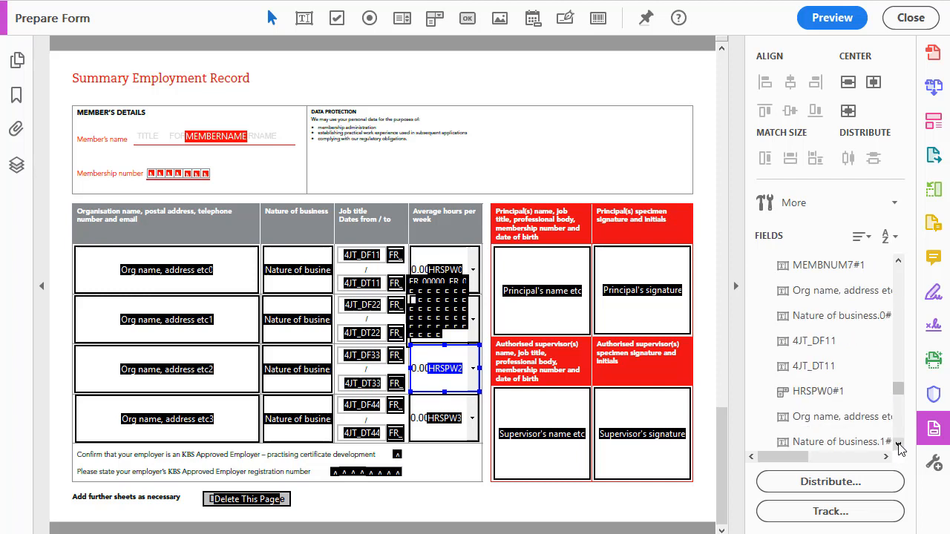
scroll(down, 3)
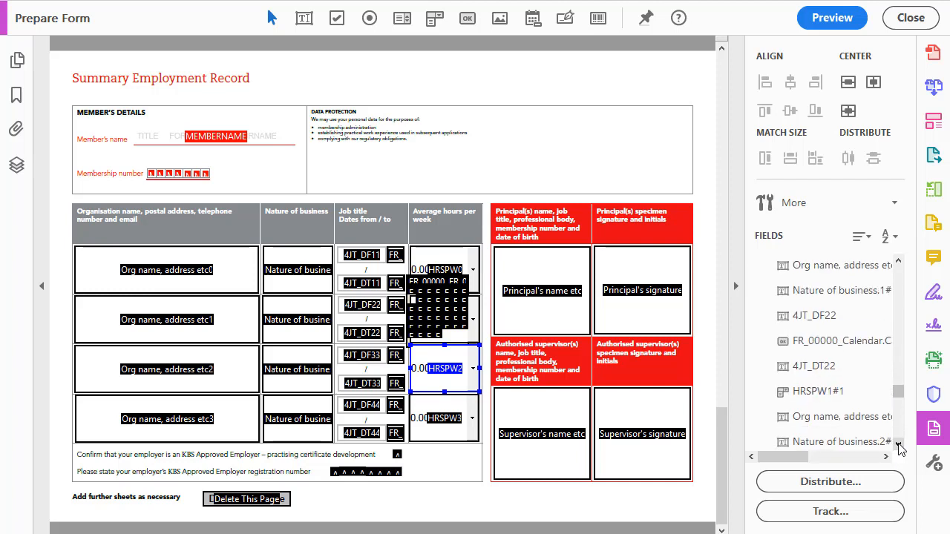
scroll(down, 3)
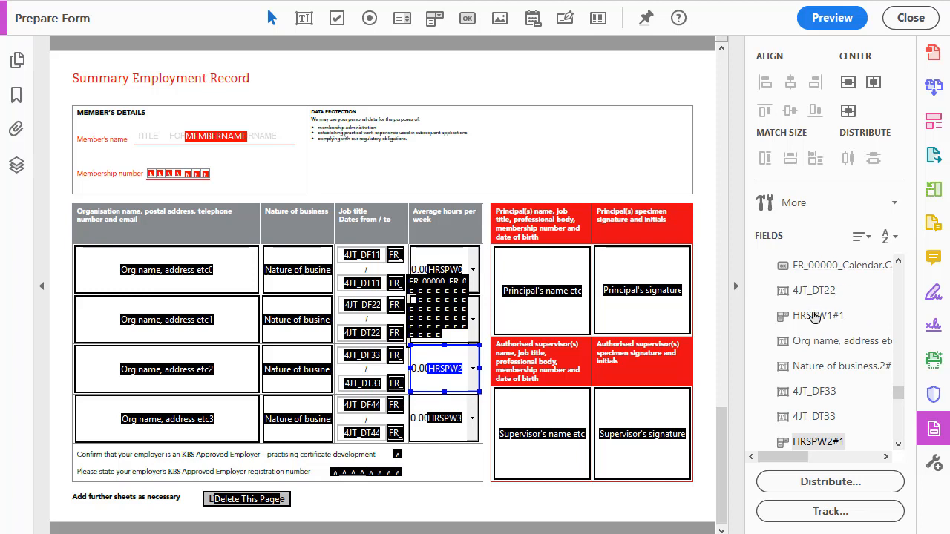
mouse_move(814, 371)
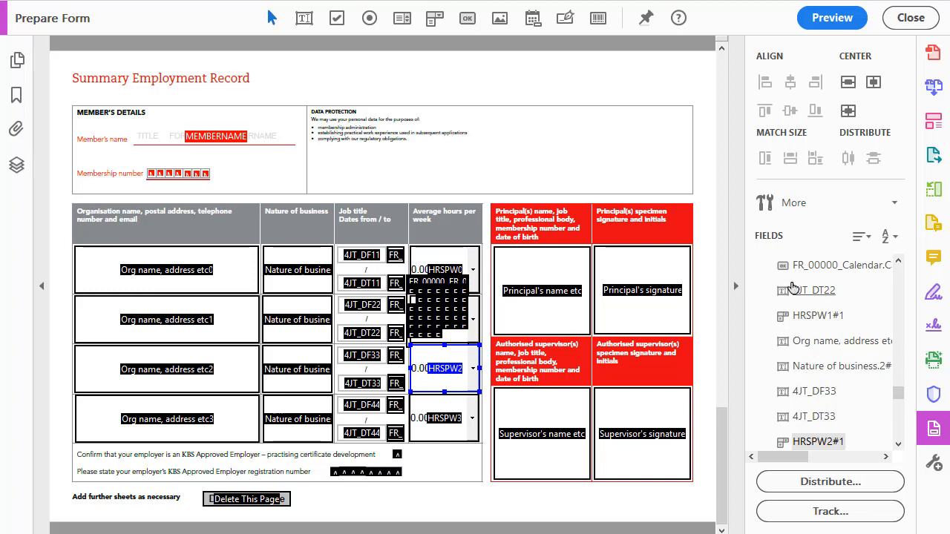
Step: Drag each FR_00000_Calendar entry below Delete This Page at the bottom of the Fields list
click(838, 265)
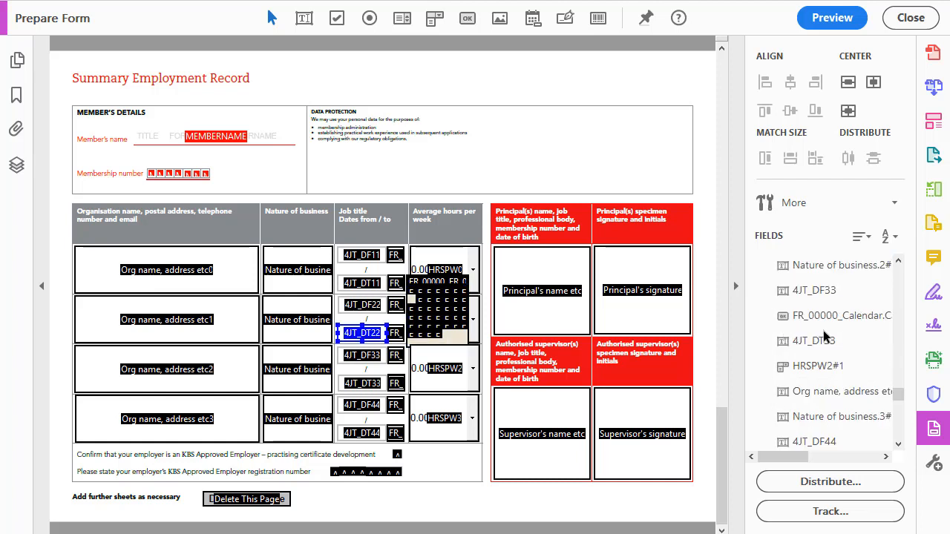
scroll(down, 3)
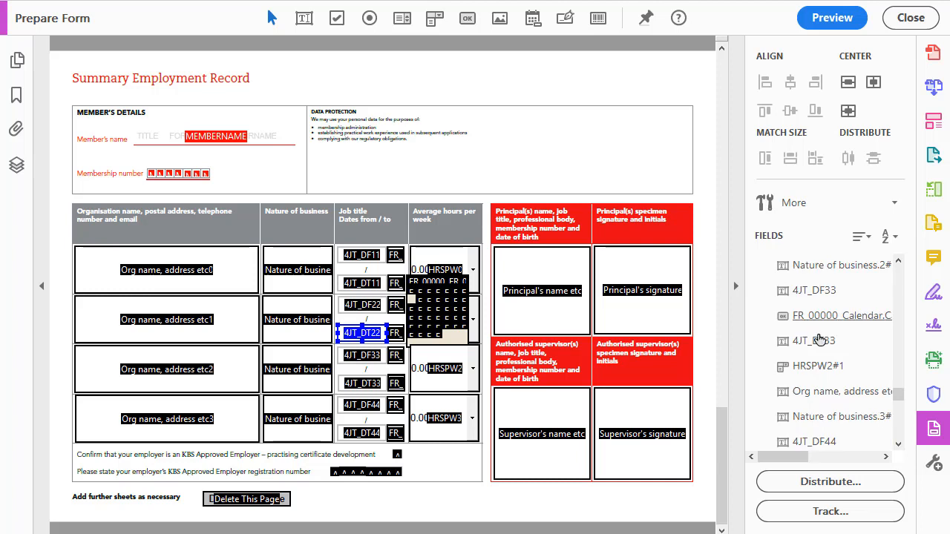
click(839, 315)
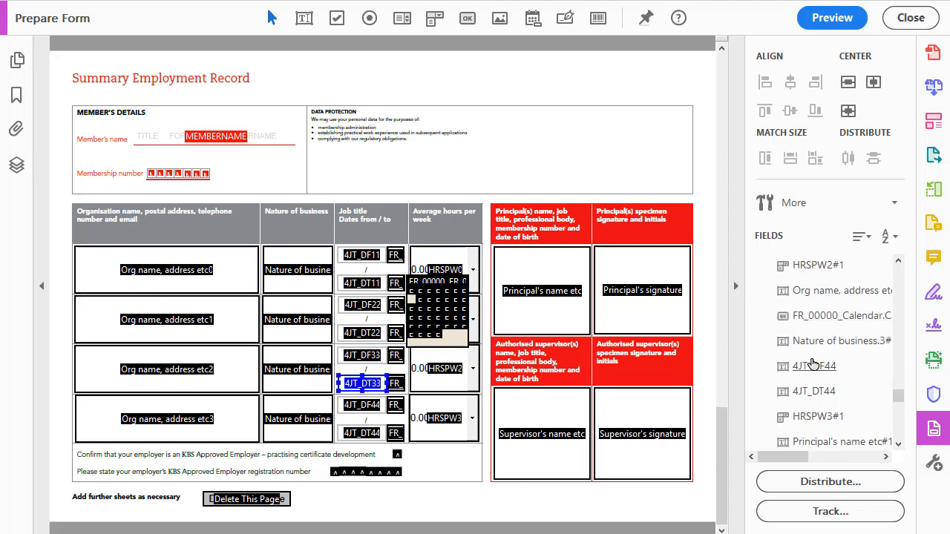
scroll(down, 3)
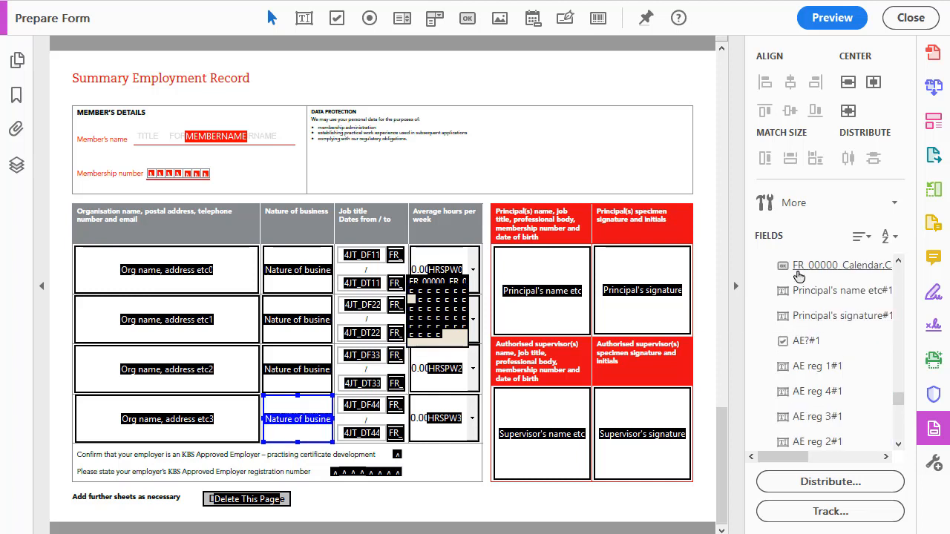
click(839, 265)
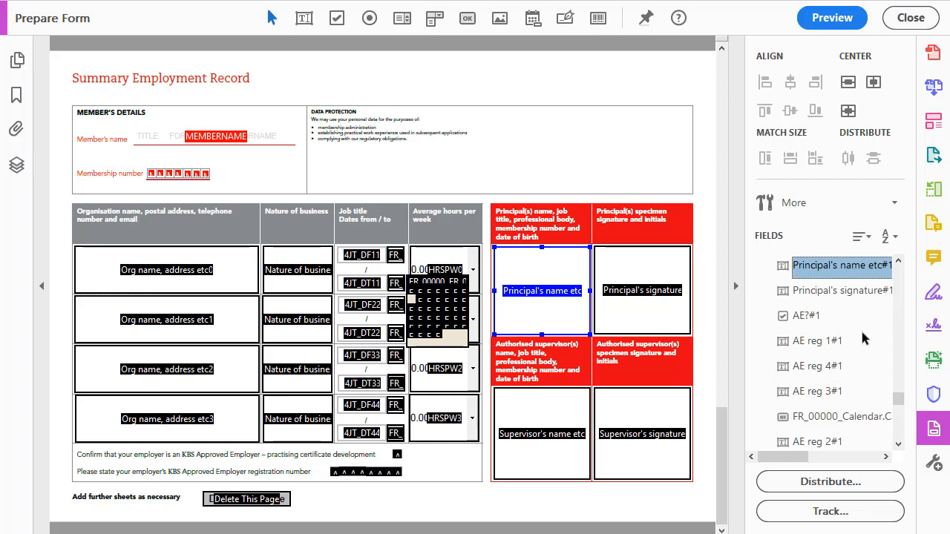
scroll(down, 3)
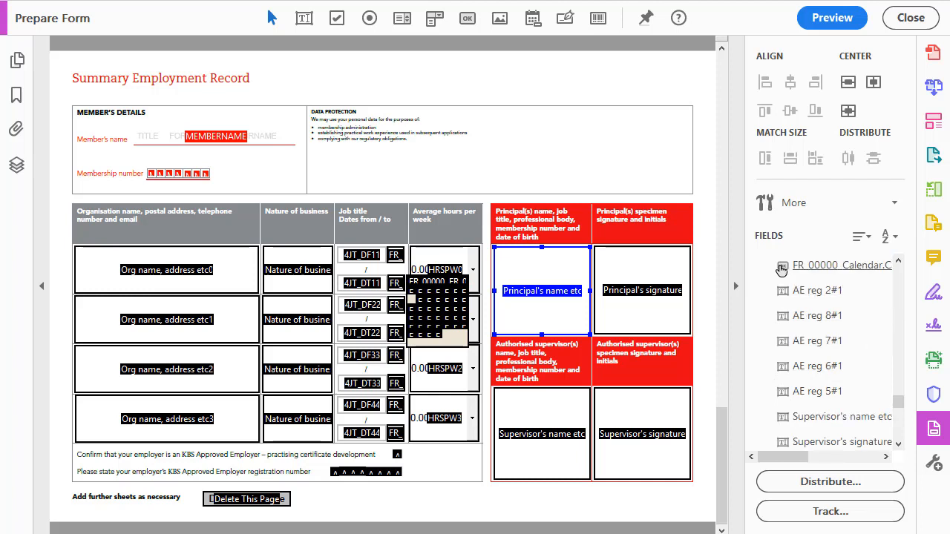
click(841, 265)
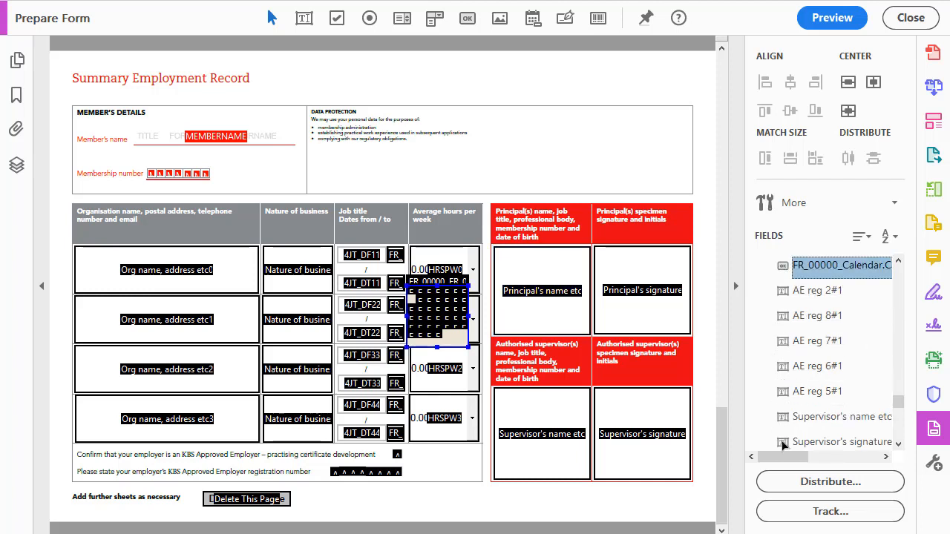
scroll(down, 3)
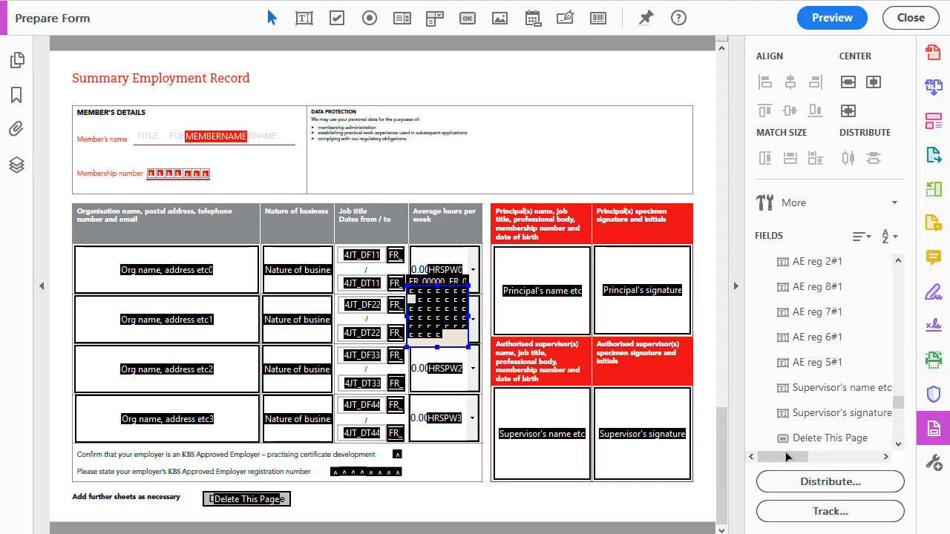
scroll(down, 3)
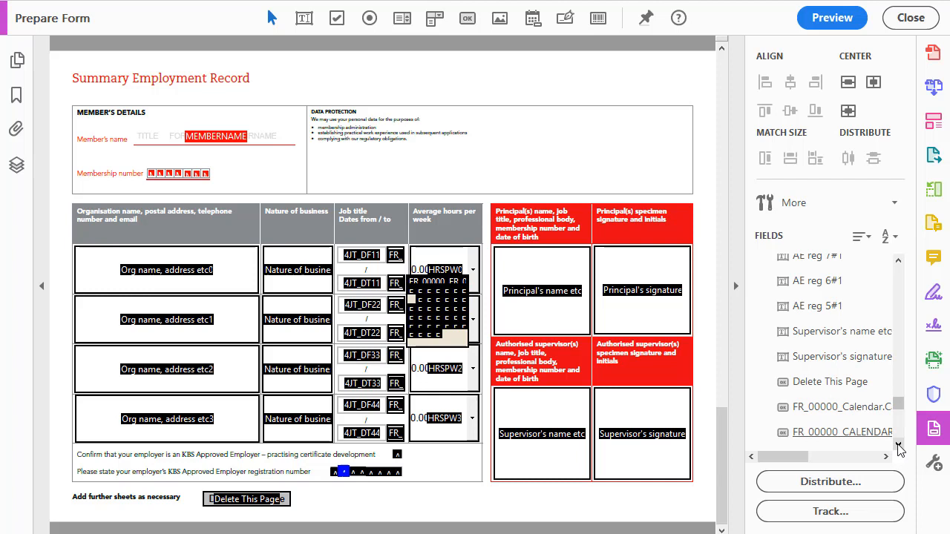
scroll(down, 3)
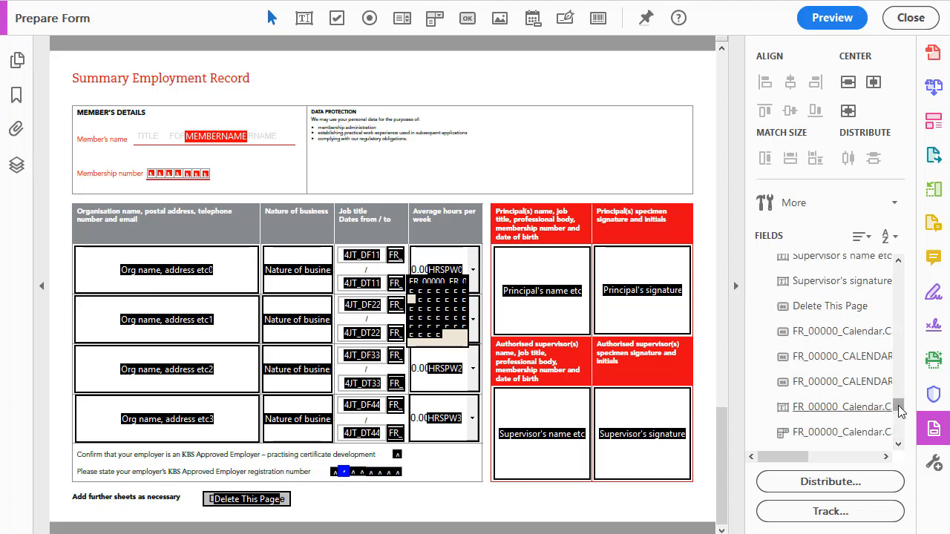
scroll(down, 3)
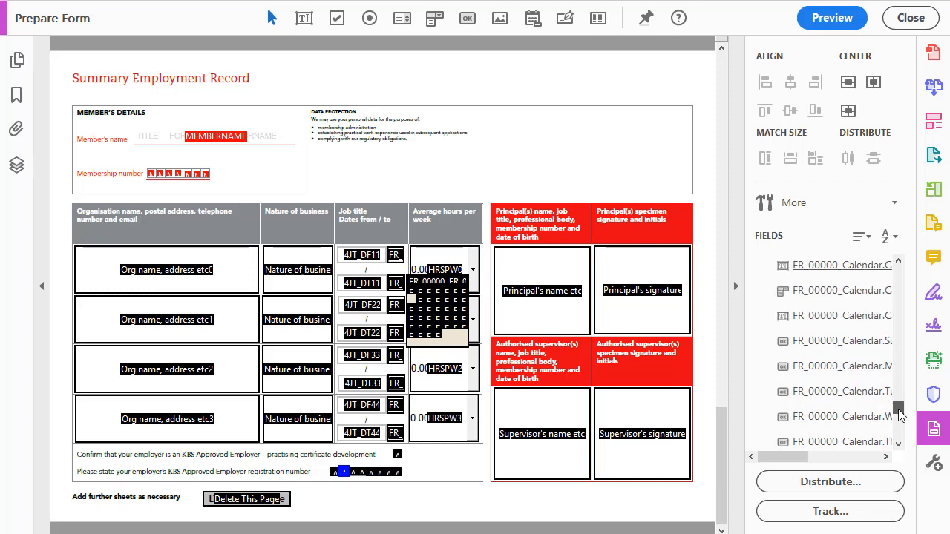
scroll(down, 3)
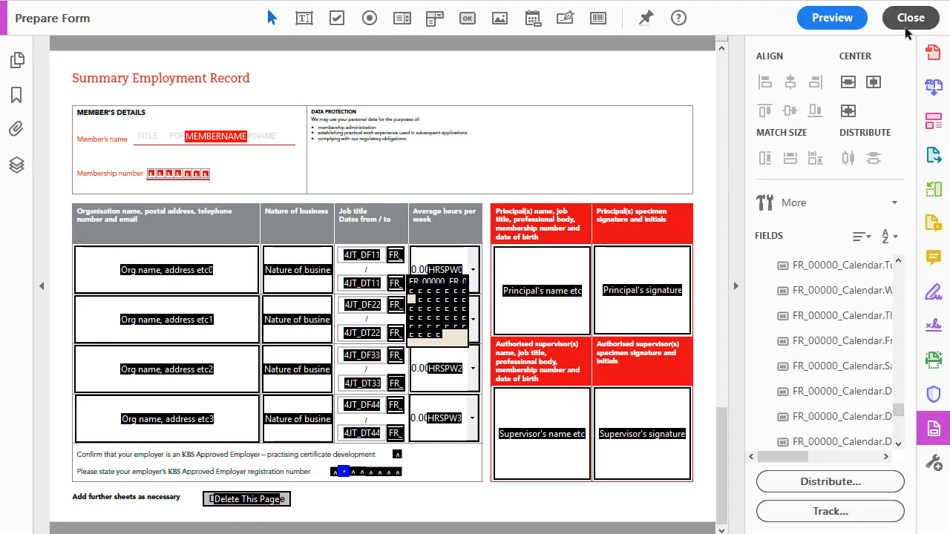
Step: Close Prepare Form, dismiss the date-order warning, and enter 18/Oct/2018 as the second-row From date
click(906, 17)
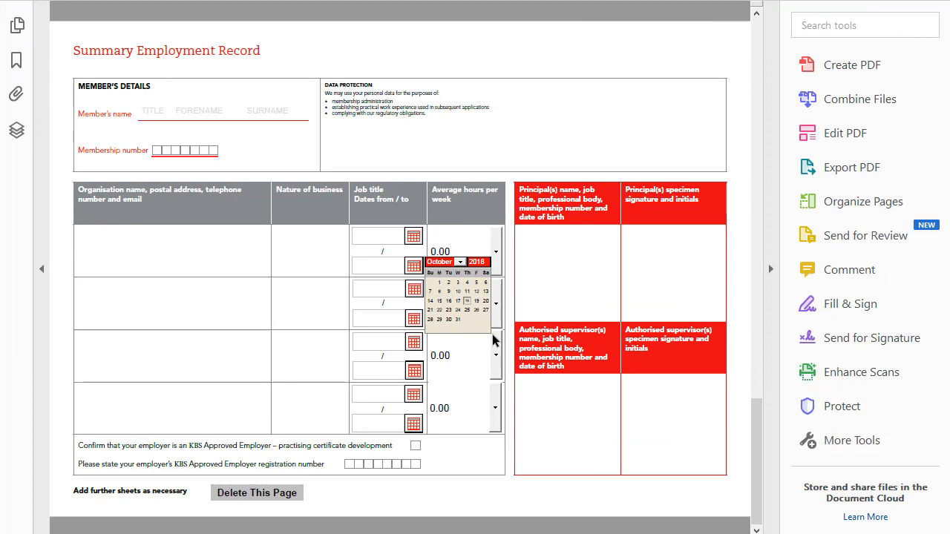
mouse_move(488, 334)
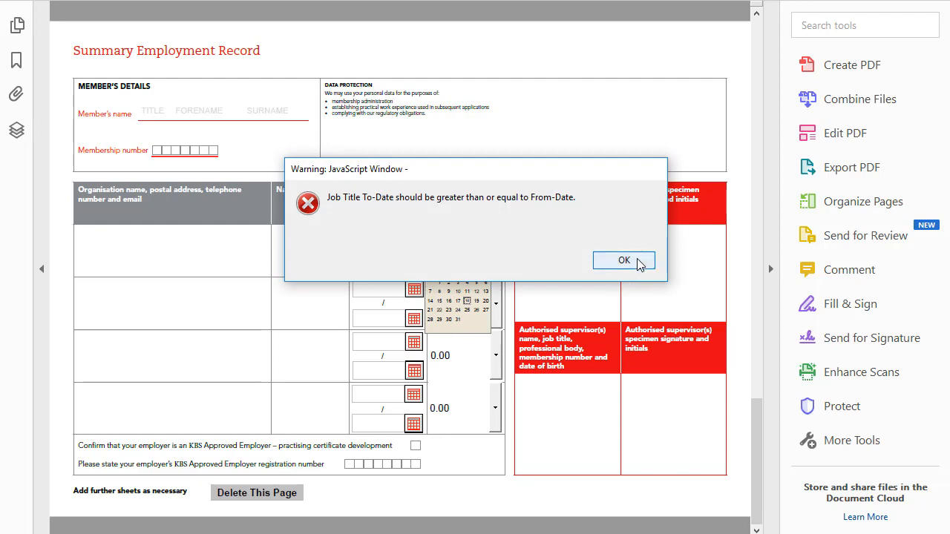
click(623, 260)
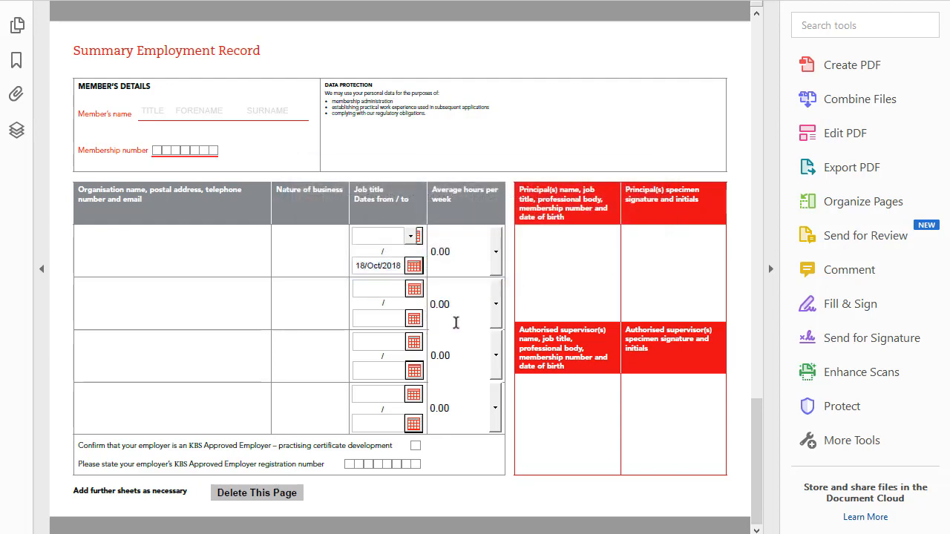
mouse_move(424, 299)
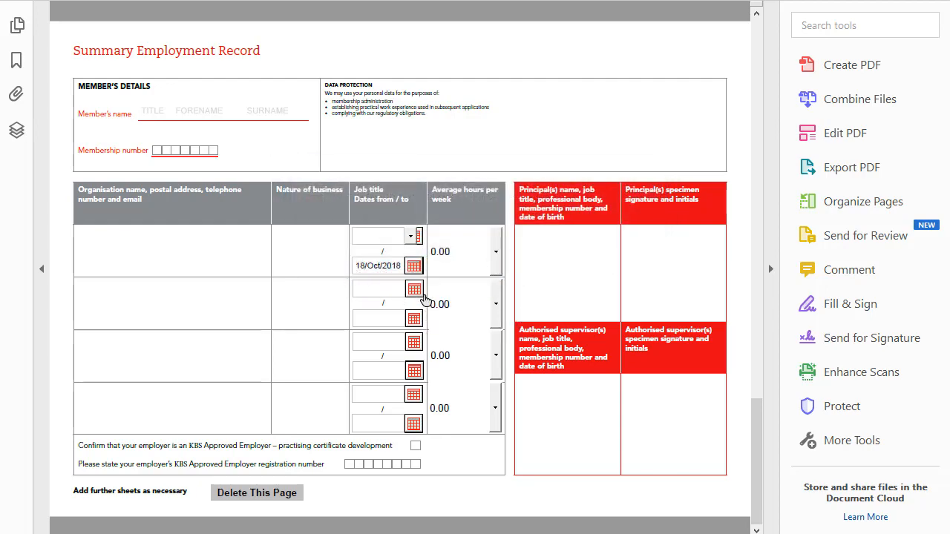
click(413, 290)
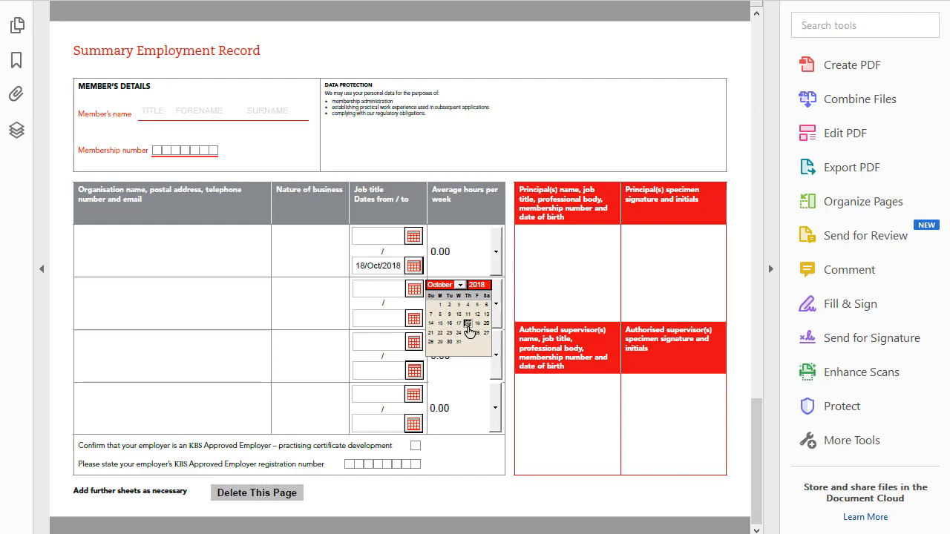
click(469, 330)
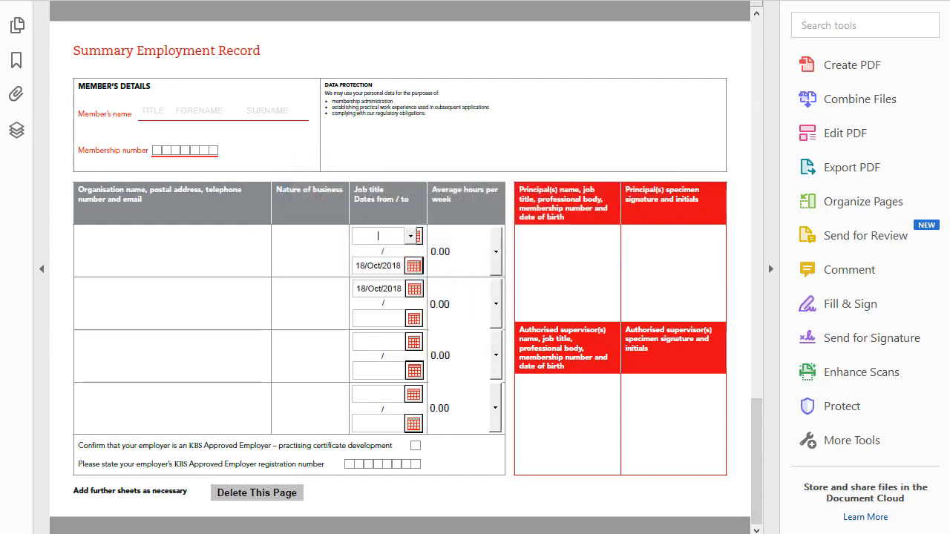
mouse_move(522, 78)
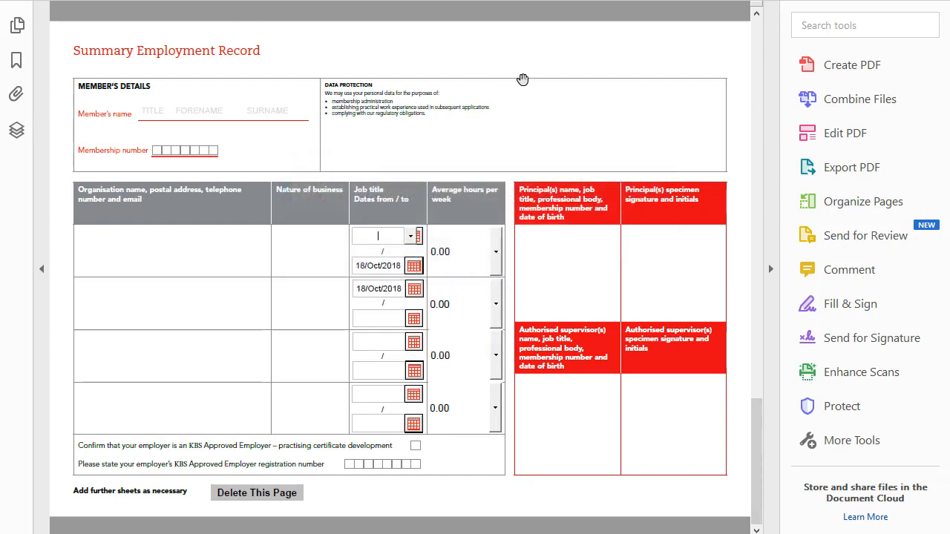